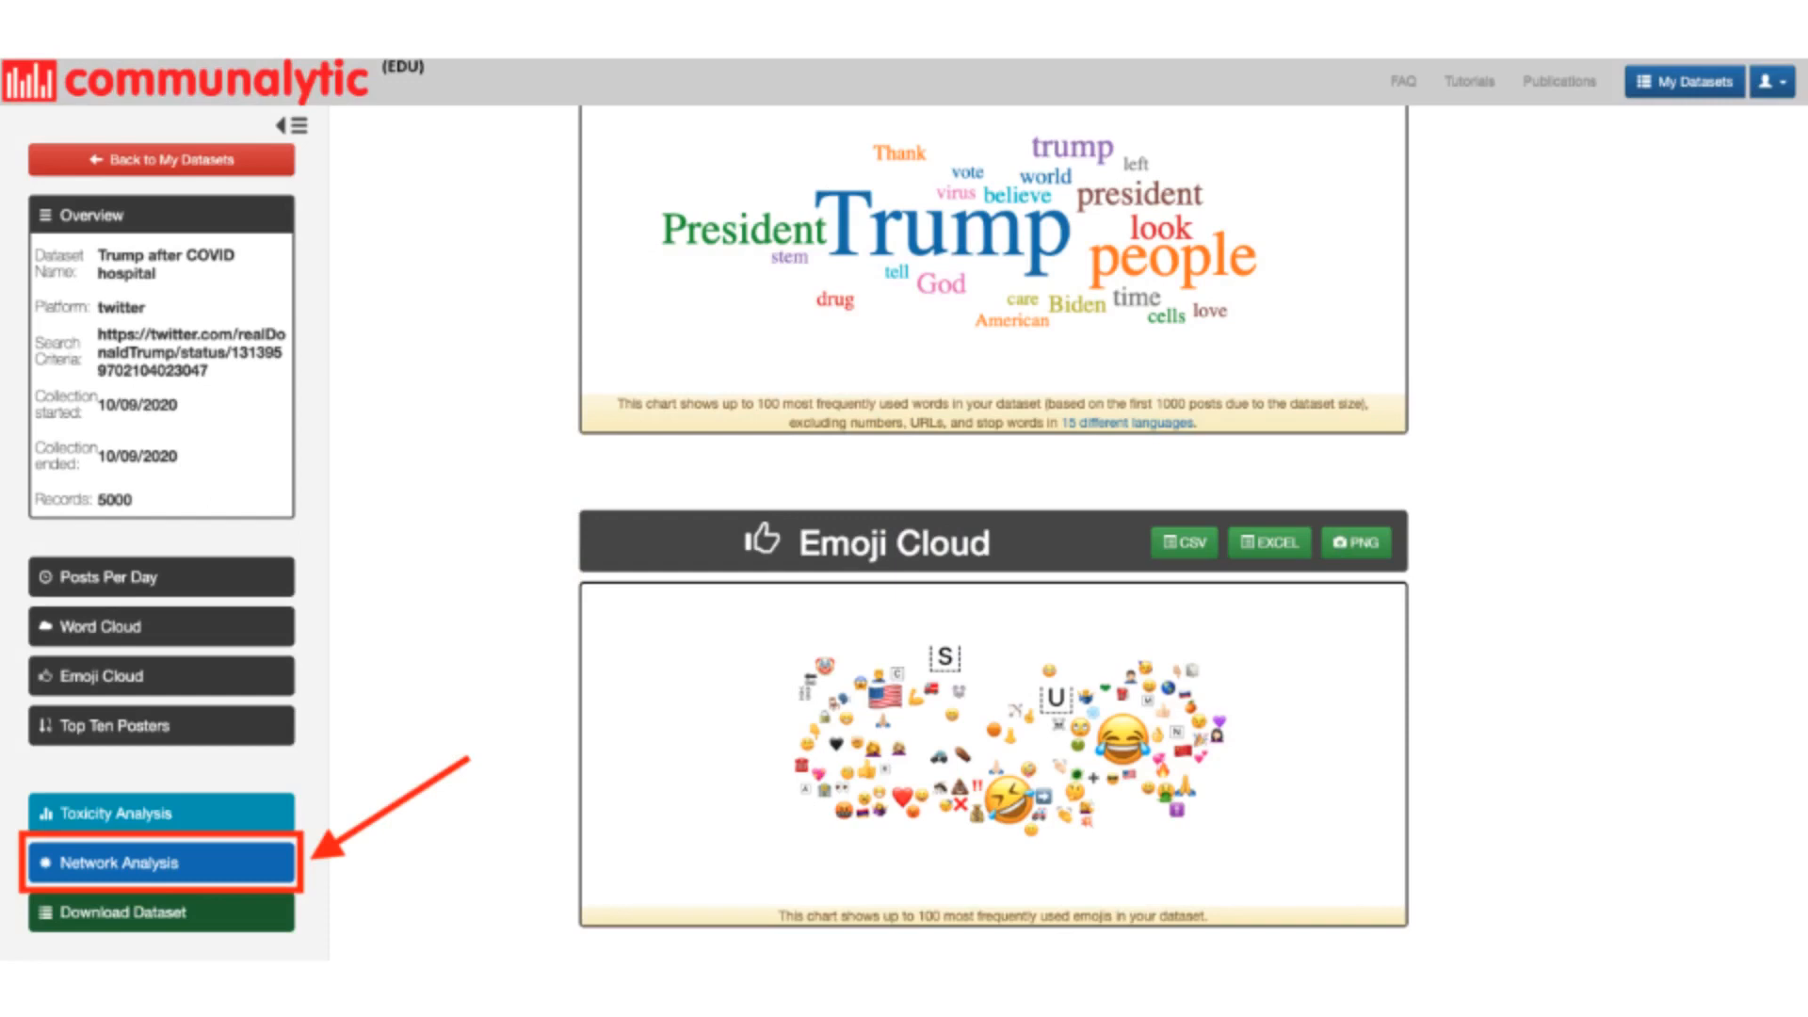
Step: Open Network Analysis for the Trump after COVID hospital Twitter dataset
left_click(162, 863)
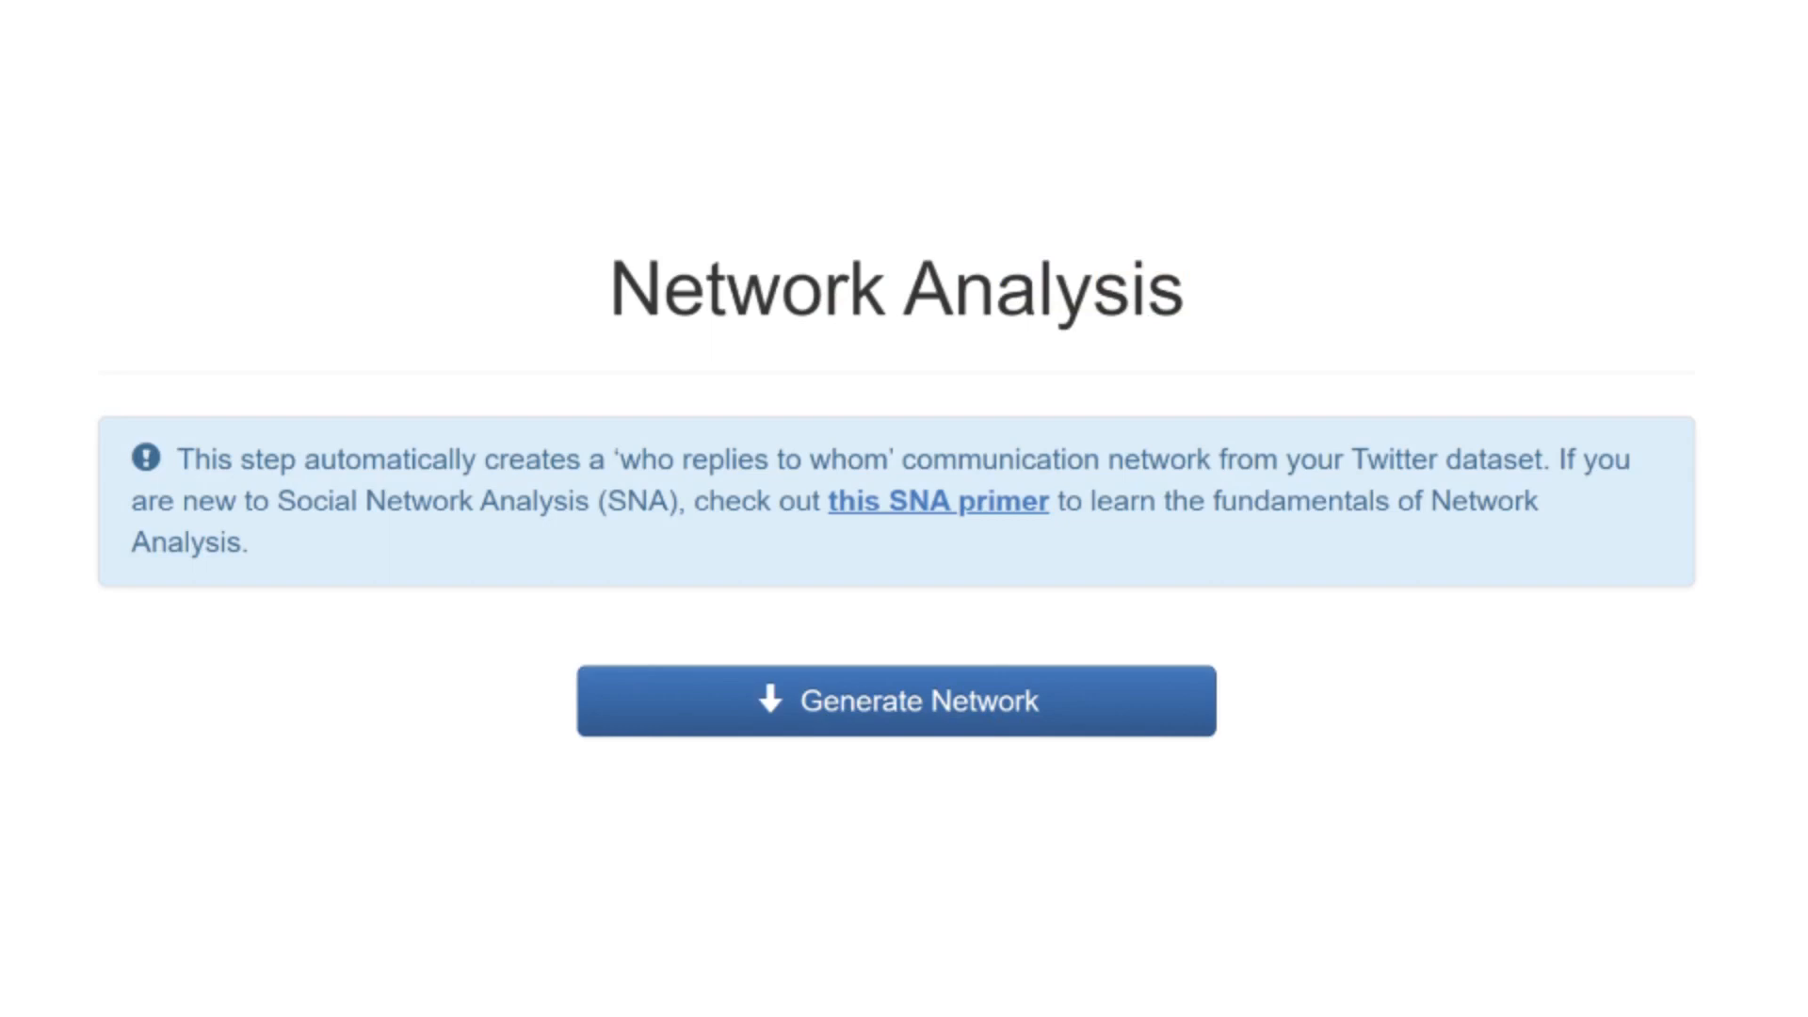
Step: Generate the who-replies-to-whom reply network and display its graph
left_click(896, 700)
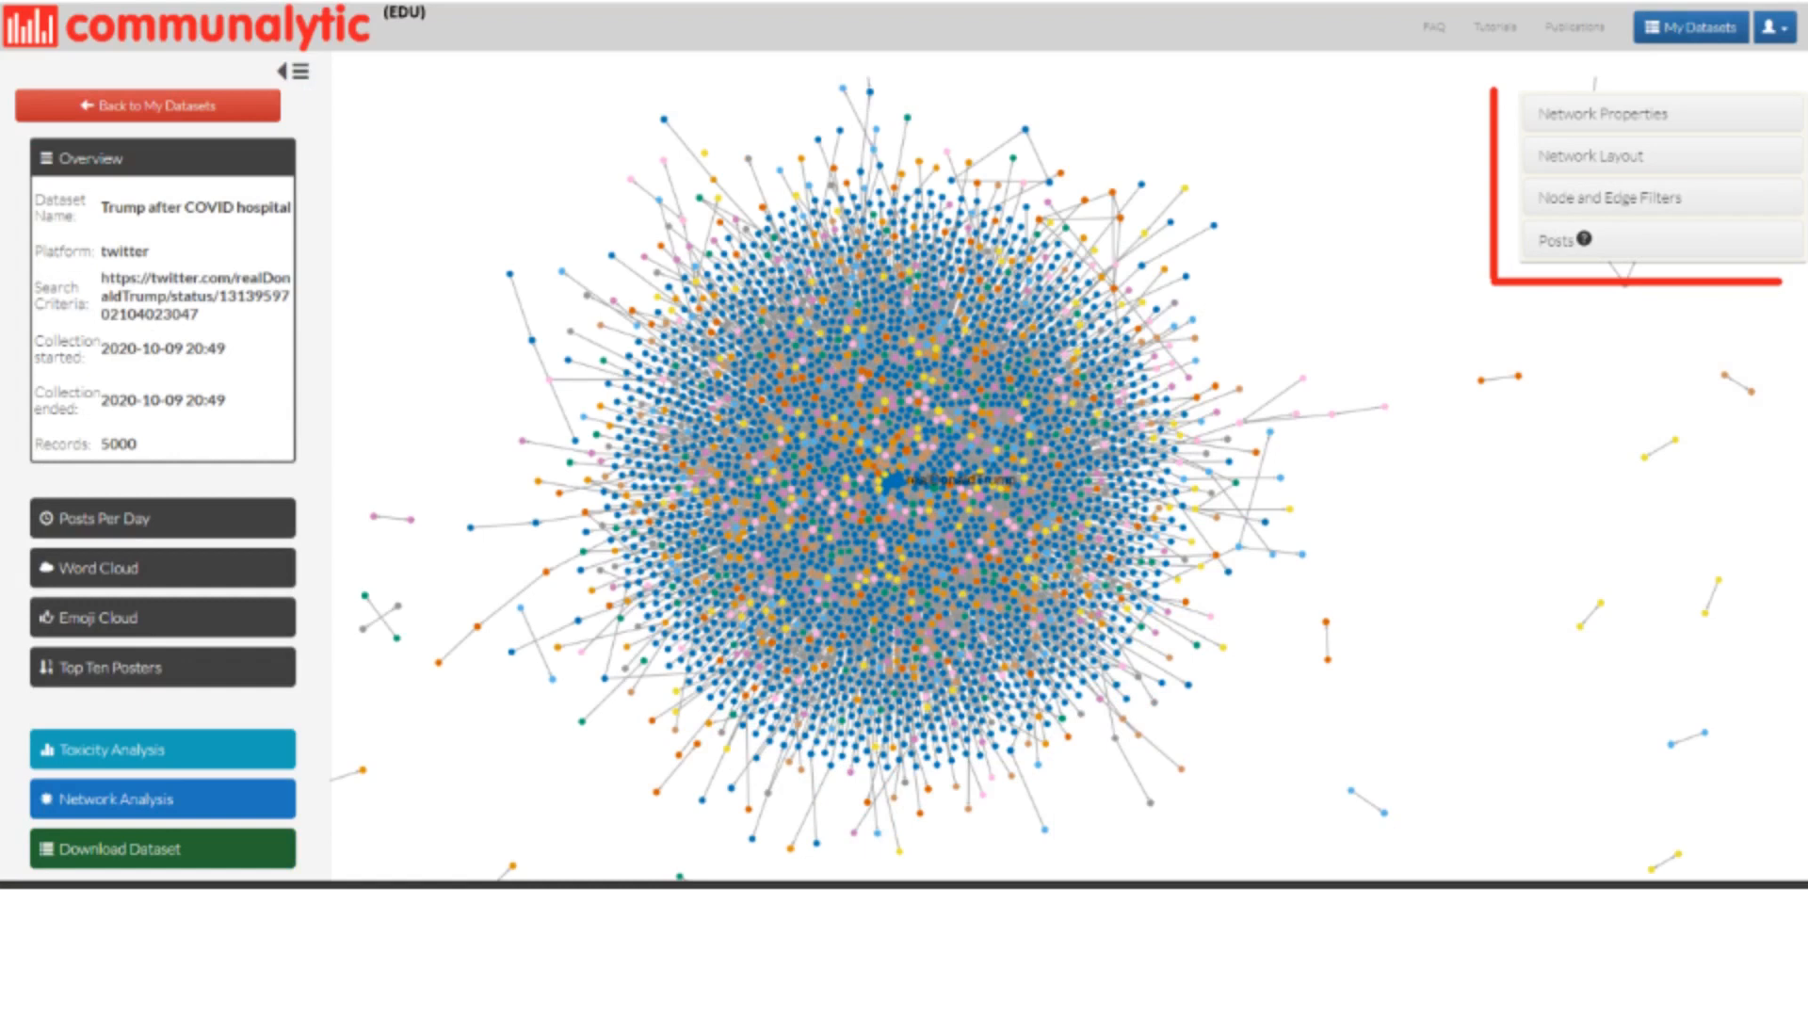
left_click(1616, 113)
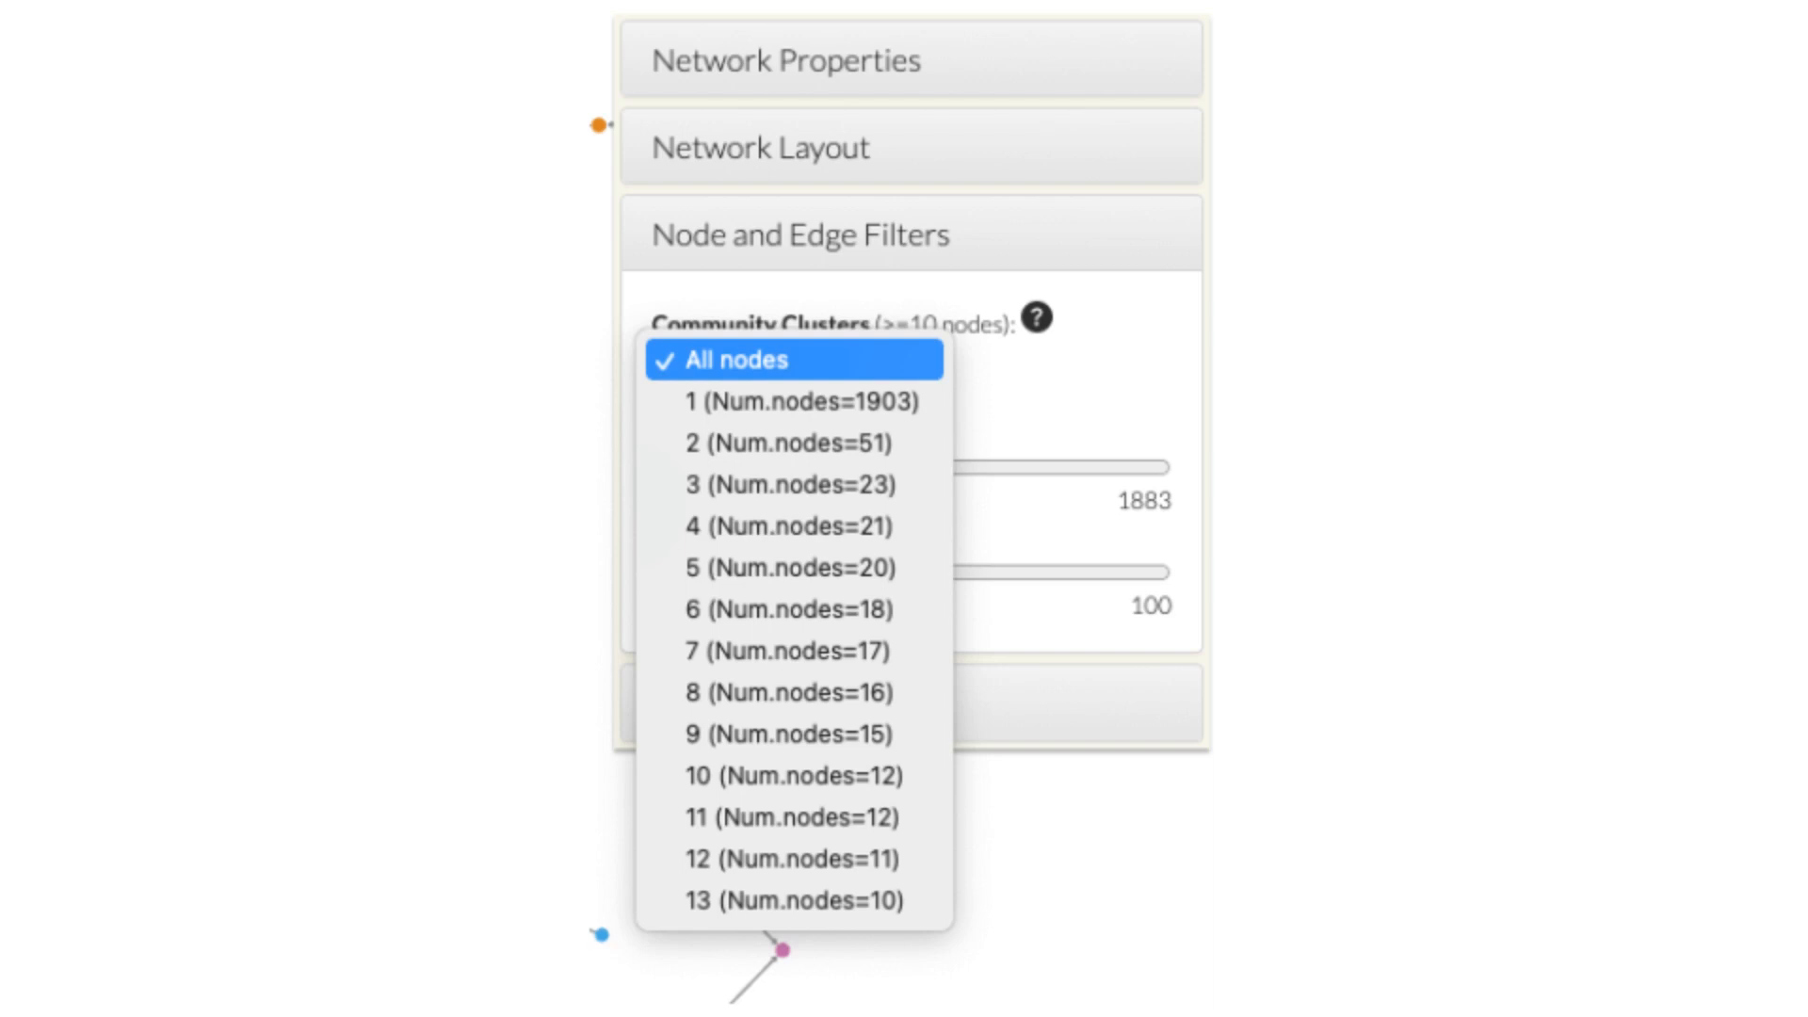
Step: Filter the reply network to a single cluster from the Community Clusters list
left_click(788, 402)
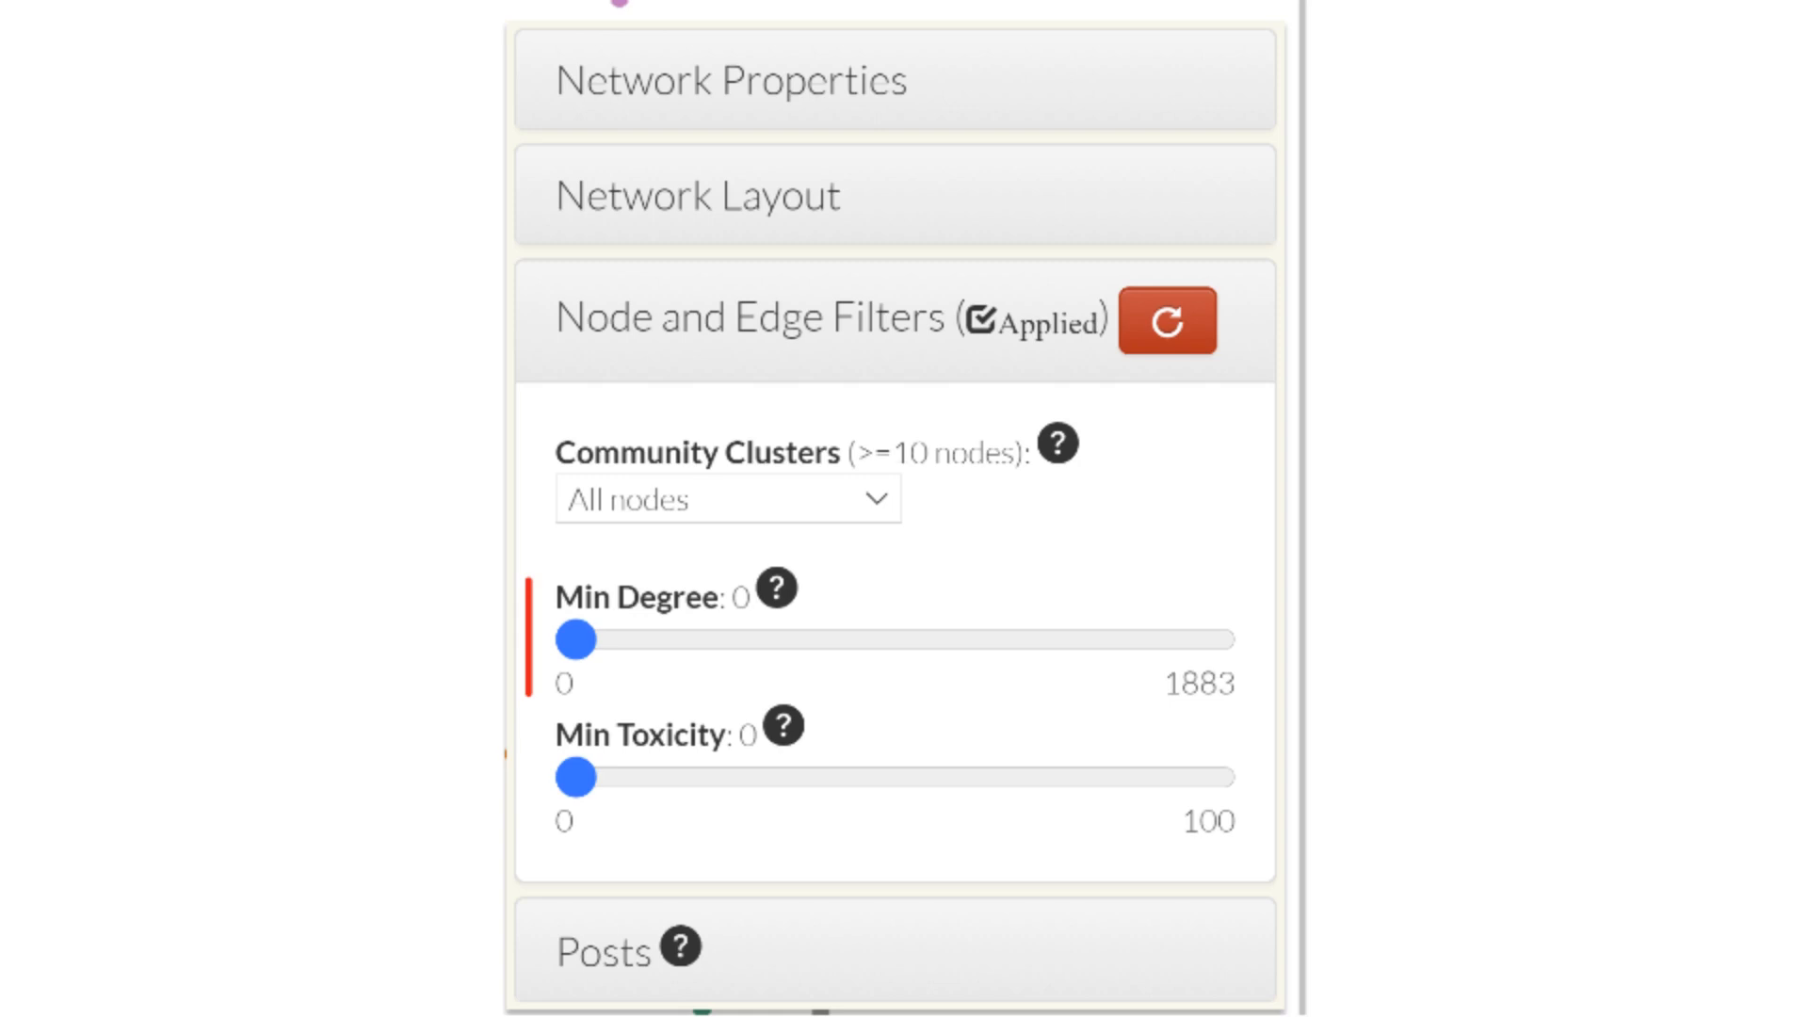
Step: Raise Min Degree to 10, shrinking the graph around realDonaldTrump
left_click_drag(577, 638, 611, 639)
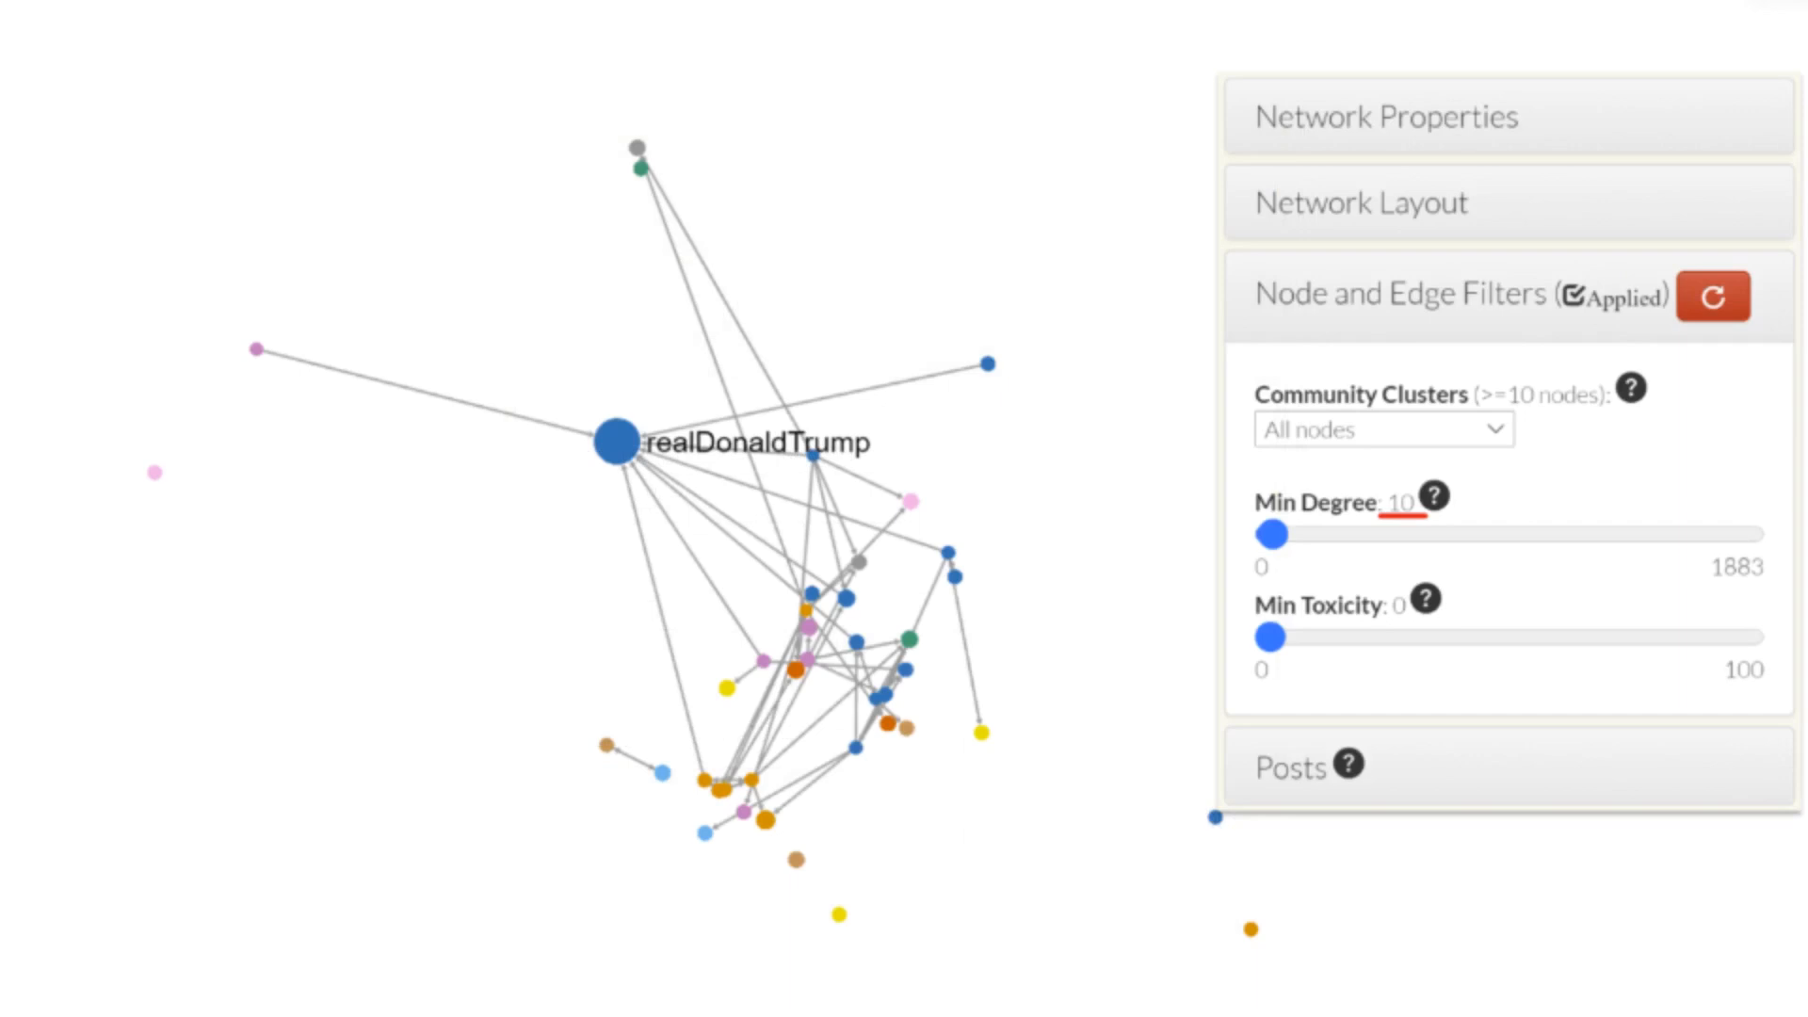